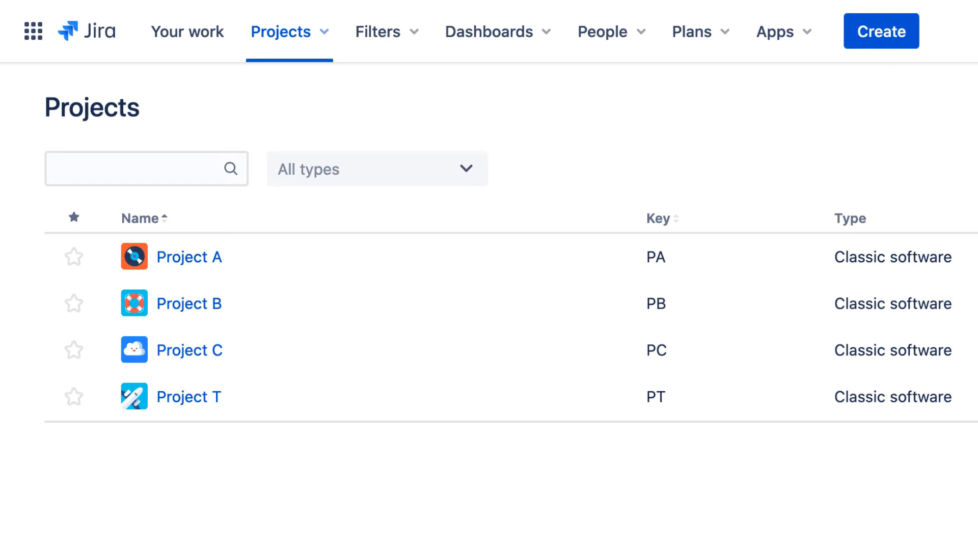
Show the Filters dropdown with the starred board filter and recent filters
{"action": "scroll", "scroll_direction": "right", "scroll_amount": 3}
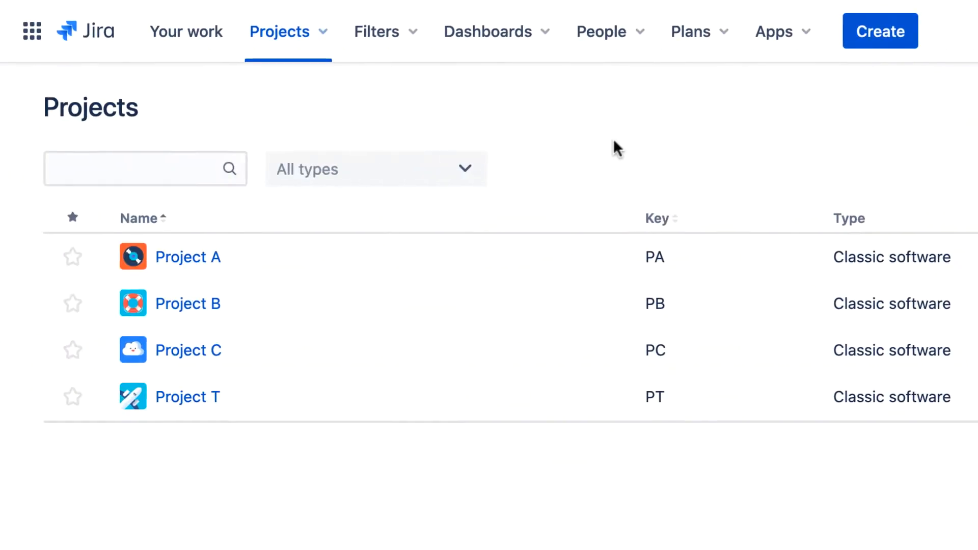
{"action": "left_click", "coordinate": [377, 32]}
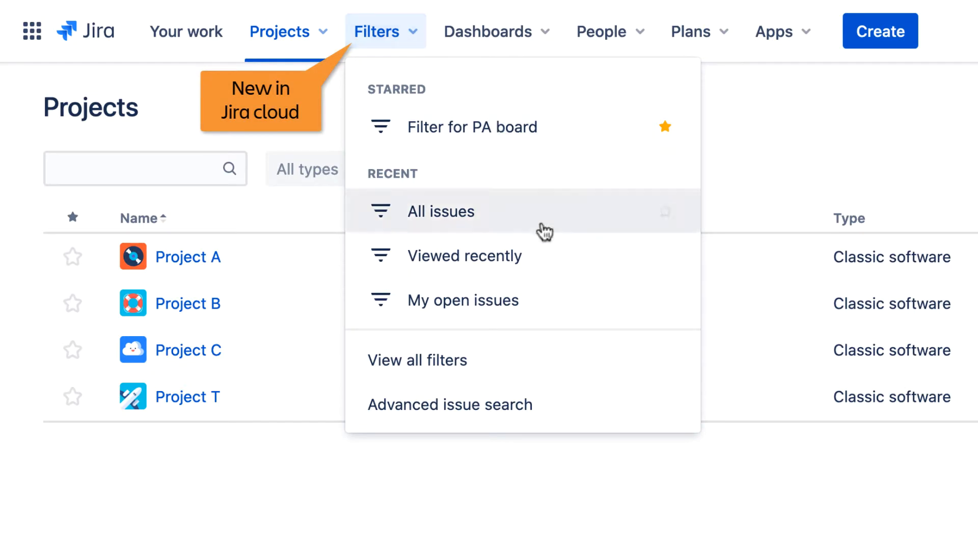
View All issues across projects and switch the issue list to detail view
{"action": "left_click", "coordinate": [440, 211]}
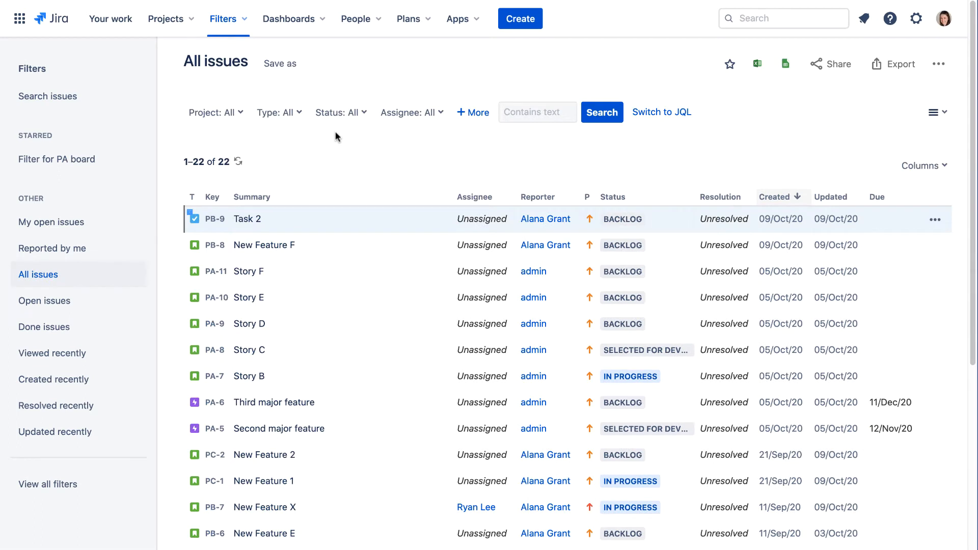
{"action": "left_click", "coordinate": [935, 112]}
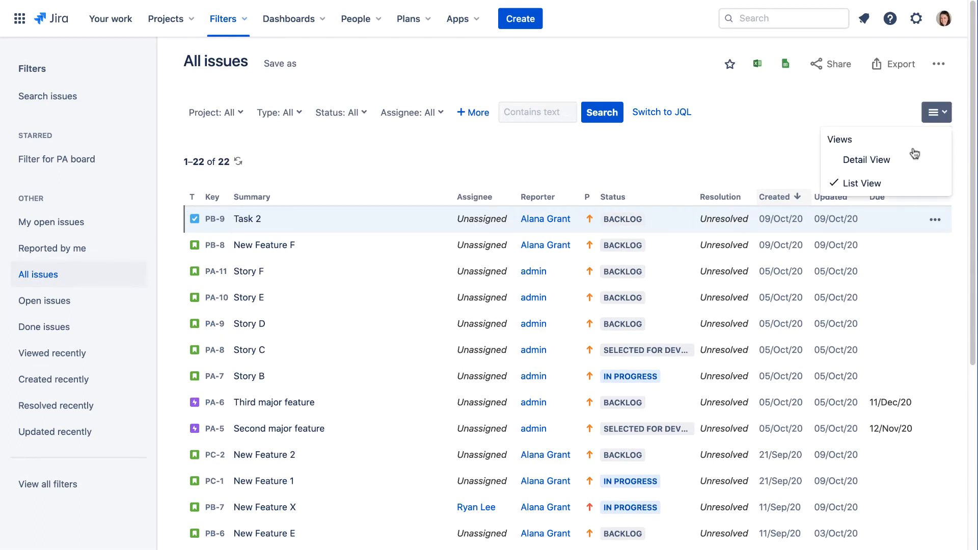
{"action": "left_click", "coordinate": [866, 160]}
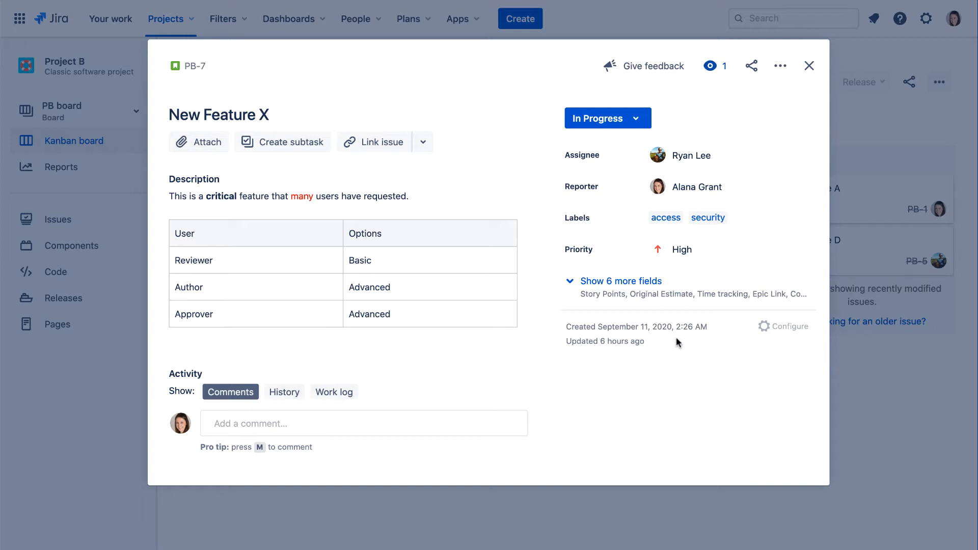
{"action": "mouse_move", "coordinate": [809, 65]}
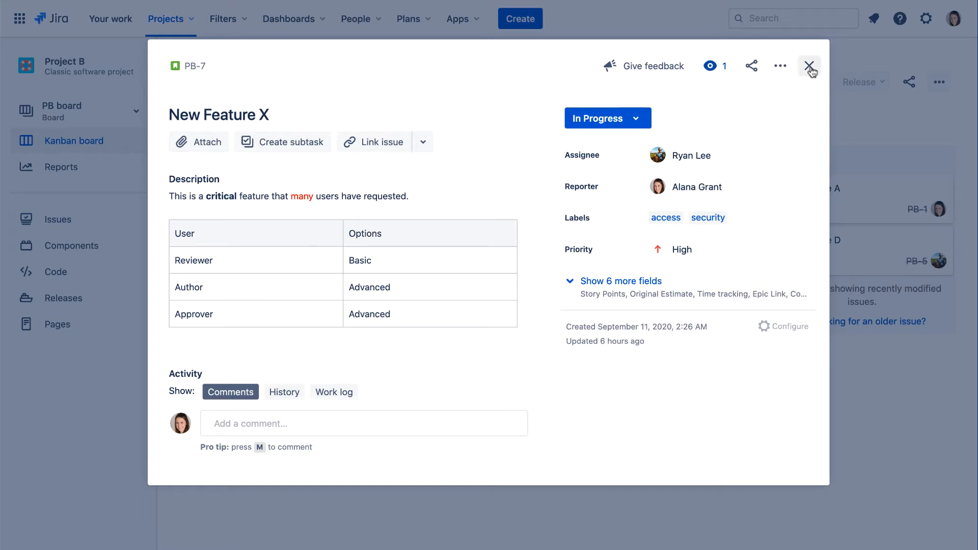
{"action": "left_click", "coordinate": [810, 66]}
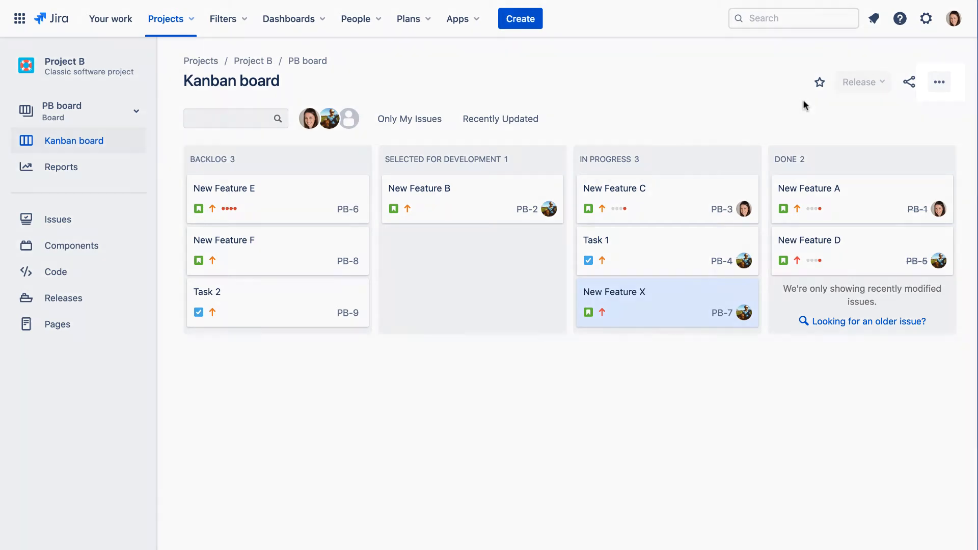
{"action": "left_click", "coordinate": [939, 81]}
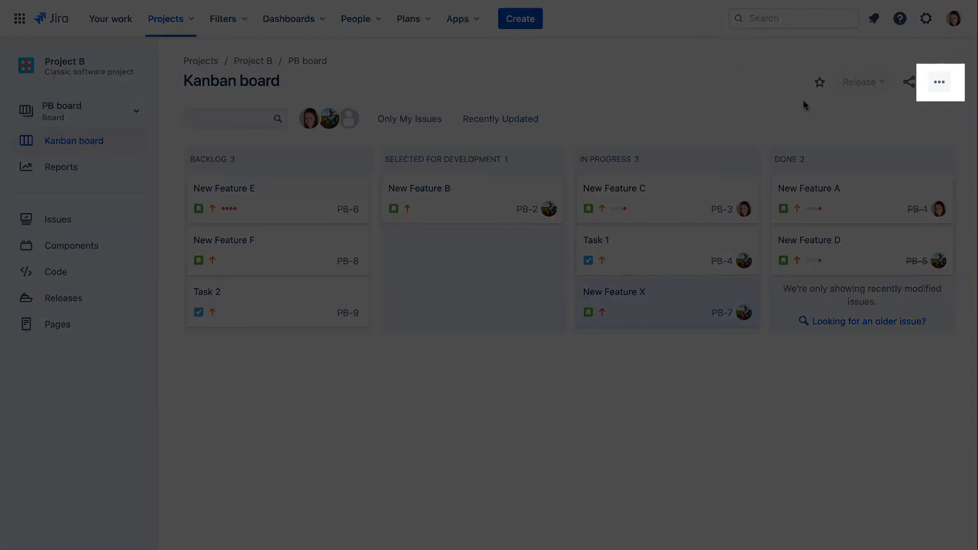
{"action": "left_click", "coordinate": [938, 82]}
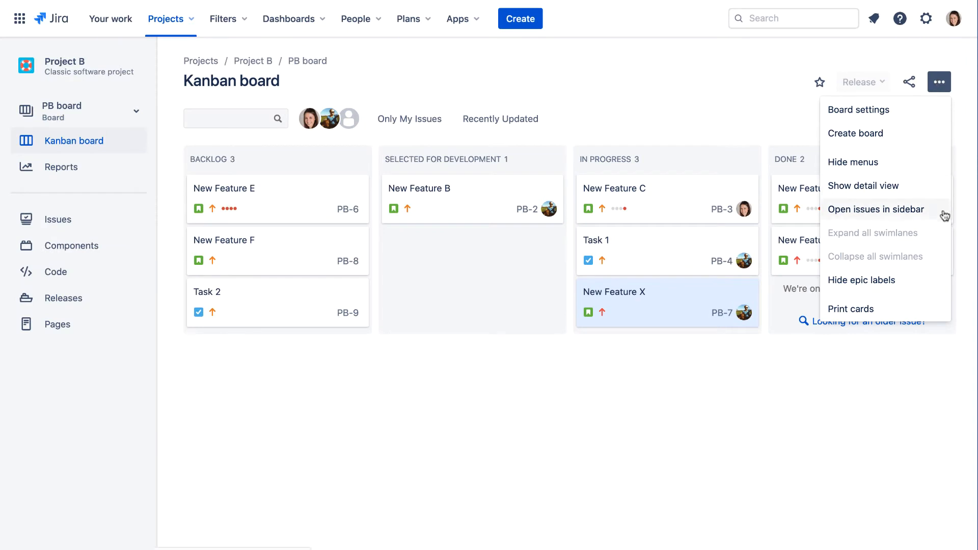
{"action": "left_click", "coordinate": [876, 209]}
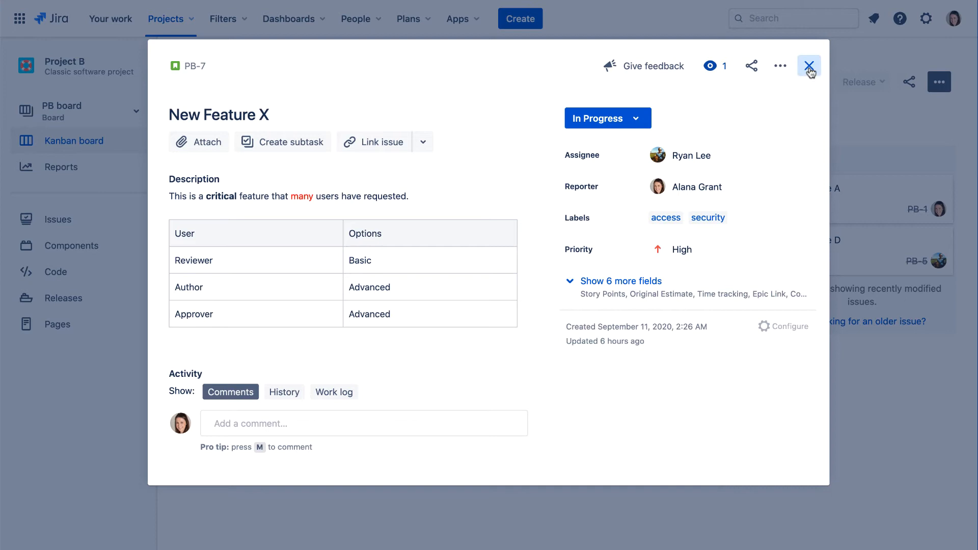
Close the PB-7 New Feature X details, returning to Project B's Kanban board
{"action": "left_click", "coordinate": [809, 65]}
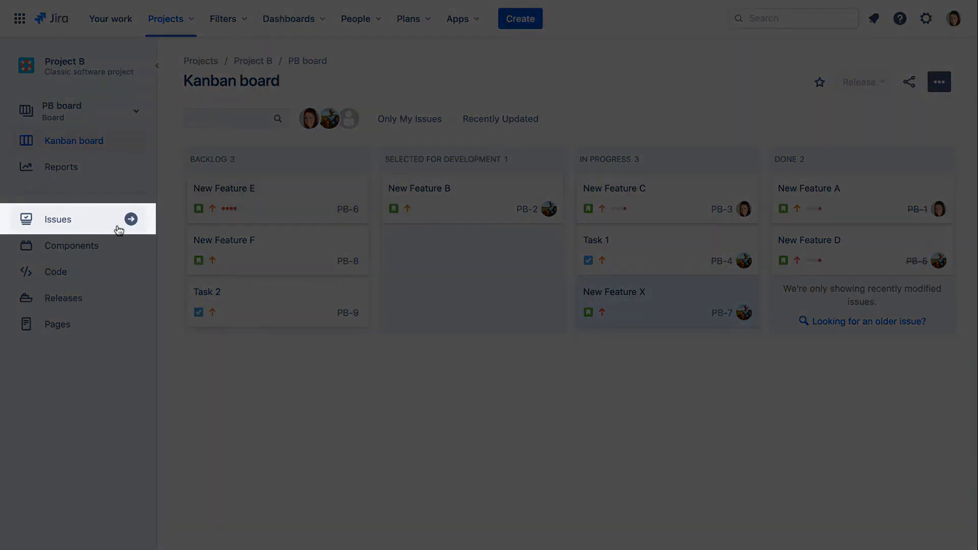
Filter Project B's issues to unassigned stories and view PB-6 New Feature E in detail
{"action": "left_click", "coordinate": [57, 219]}
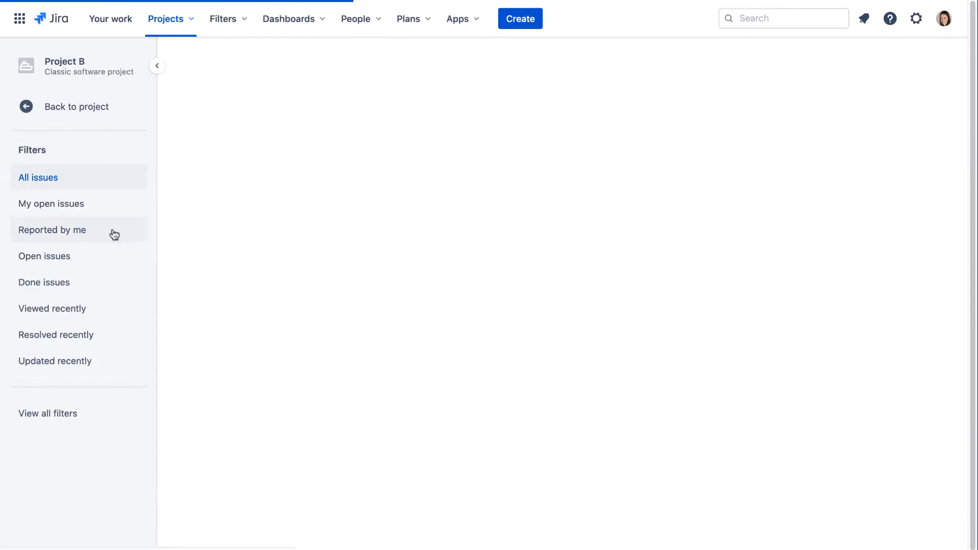
{"action": "left_click", "coordinate": [38, 177]}
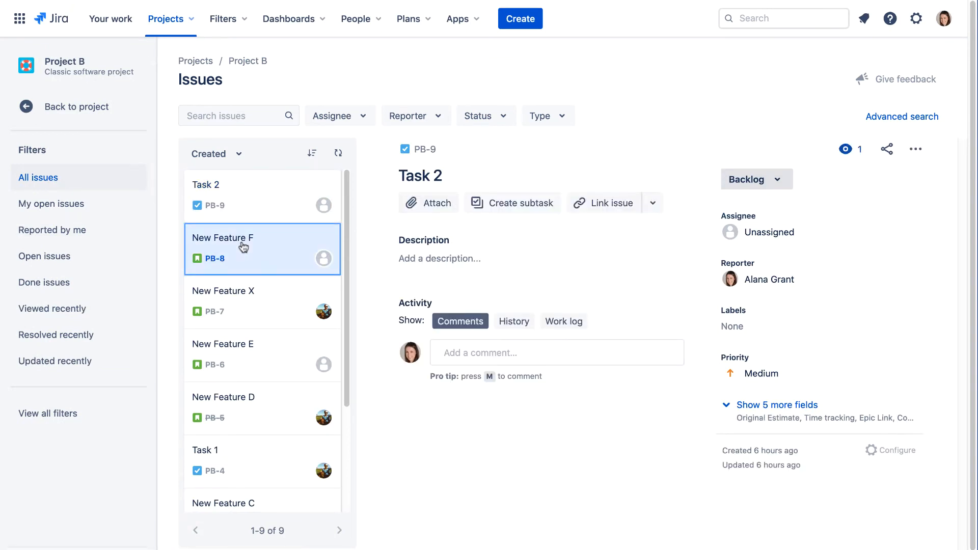
{"action": "left_click", "coordinate": [249, 303]}
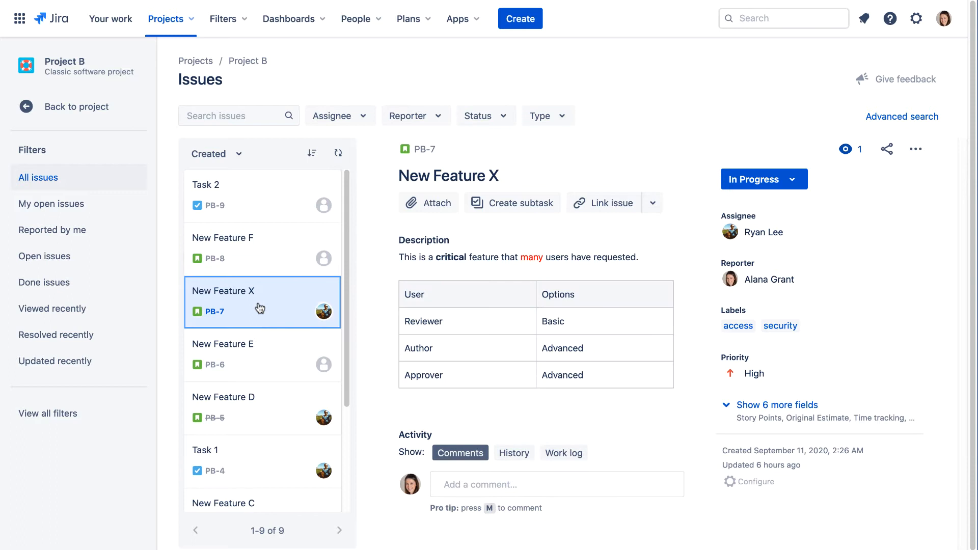
{"action": "left_click", "coordinate": [341, 115]}
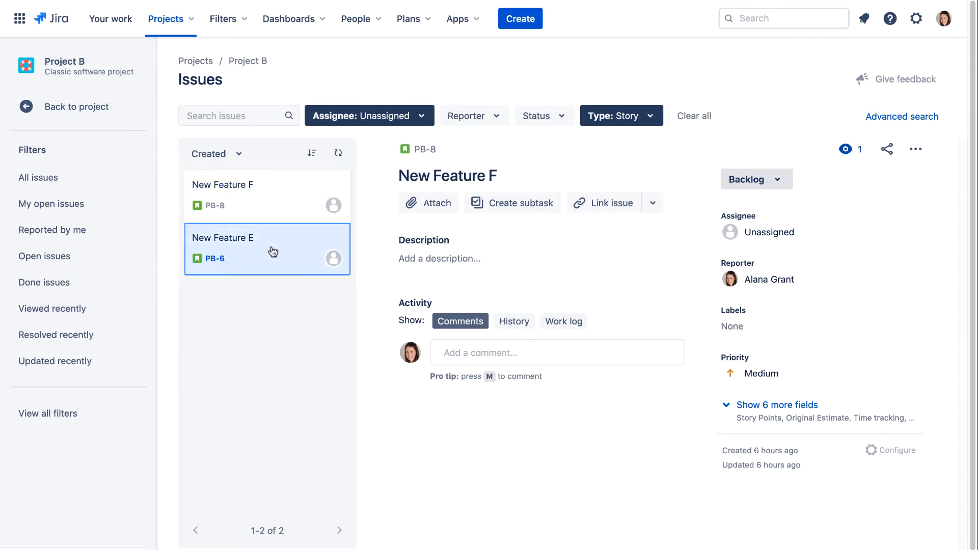
{"action": "left_click", "coordinate": [262, 249]}
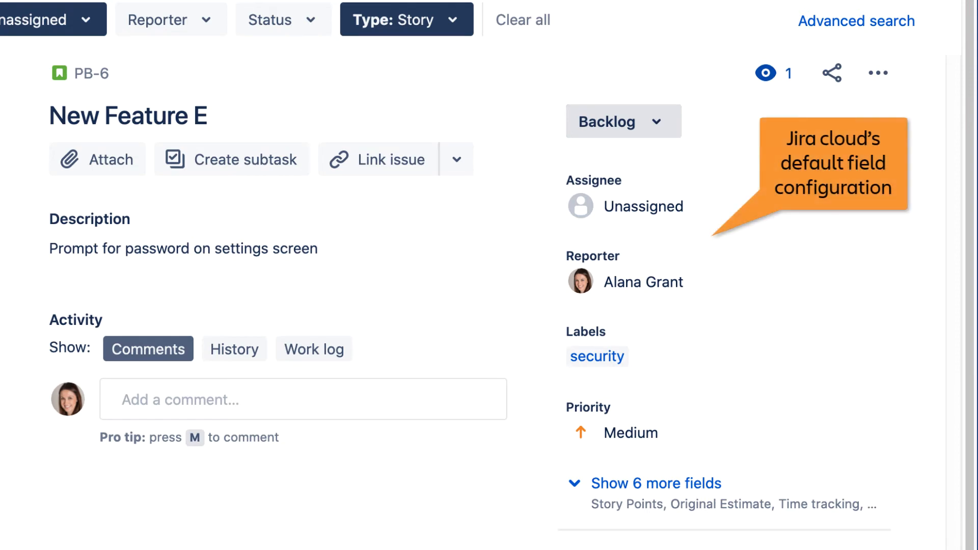
Move New Feature E to Selected for Development and raise its priority to High
{"action": "left_click", "coordinate": [623, 121]}
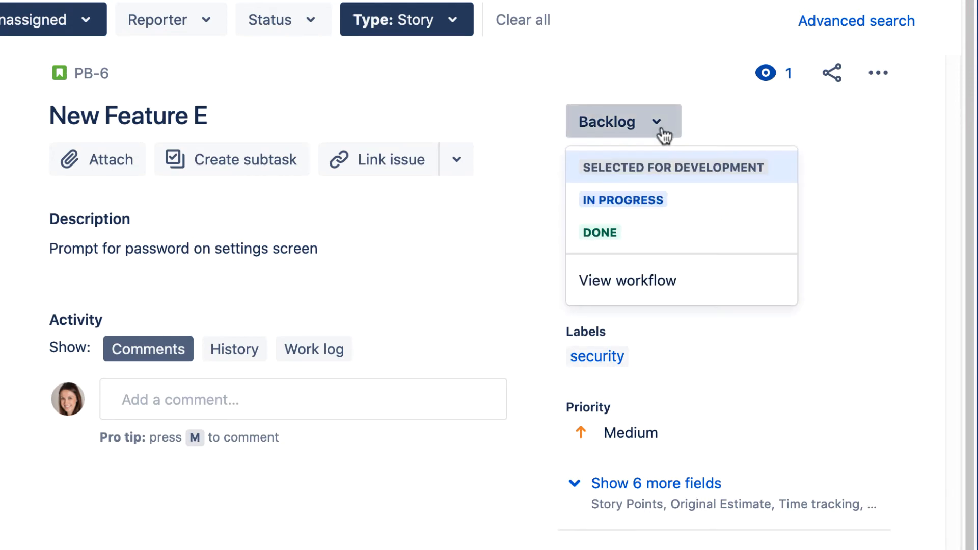
{"action": "left_click", "coordinate": [674, 166]}
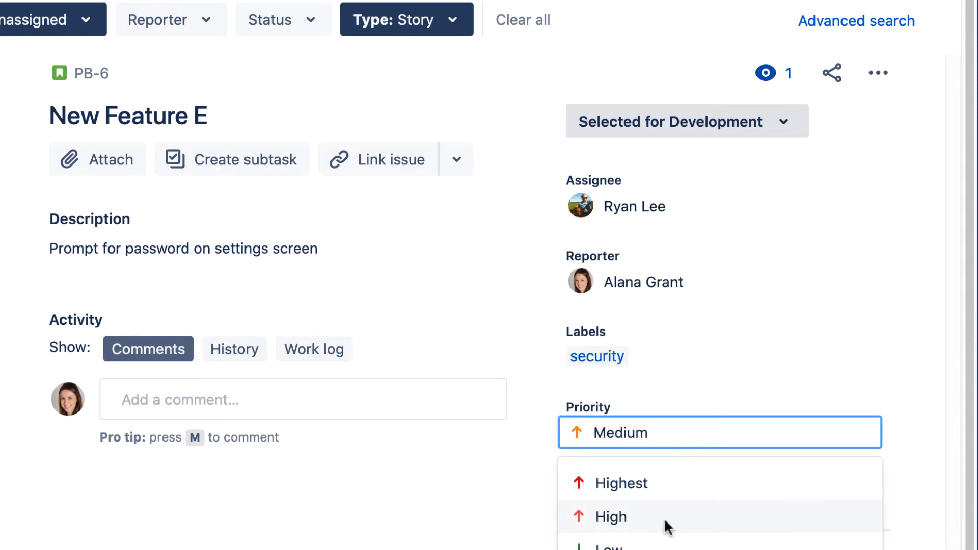
{"action": "left_click", "coordinate": [614, 517]}
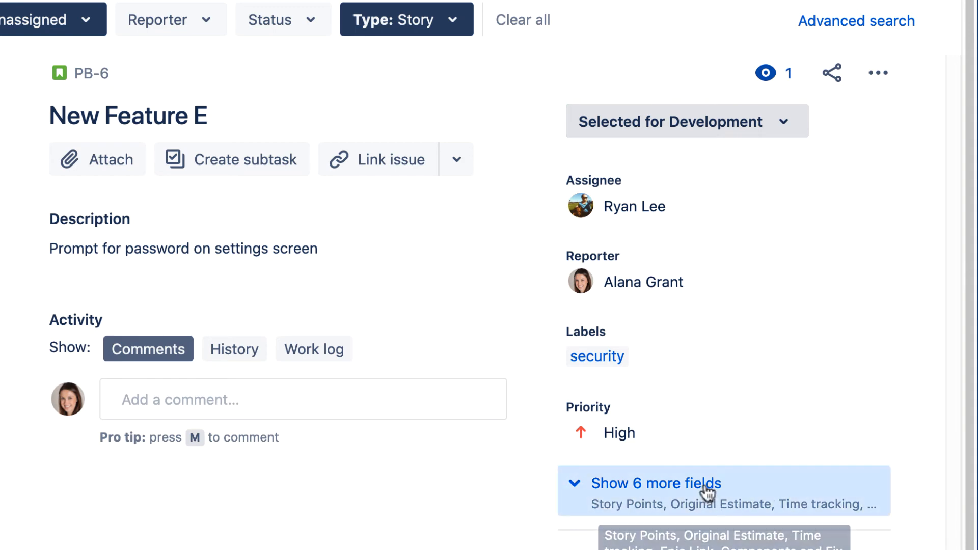
Reveal the remaining fields and log 20m of work in Time tracking
{"action": "left_click", "coordinate": [655, 483]}
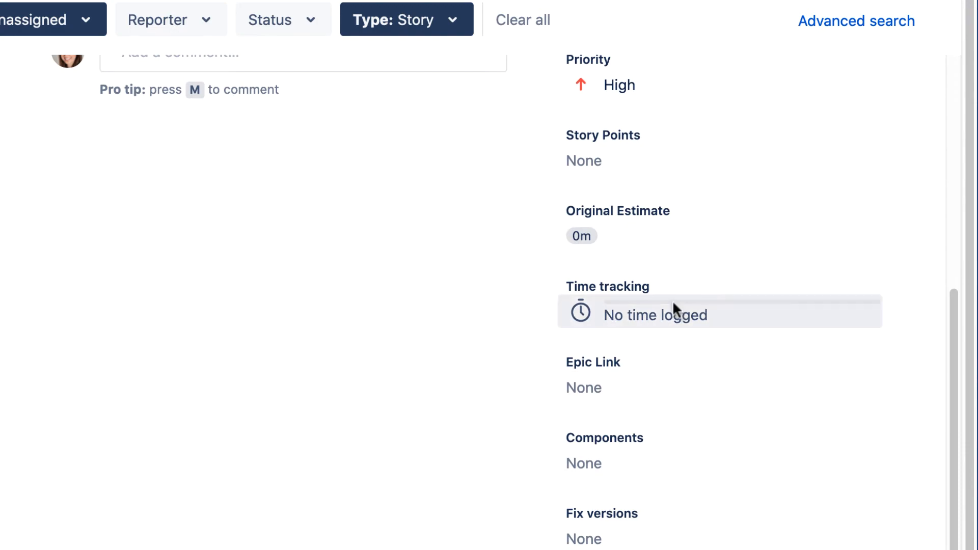
{"action": "left_click", "coordinate": [655, 315]}
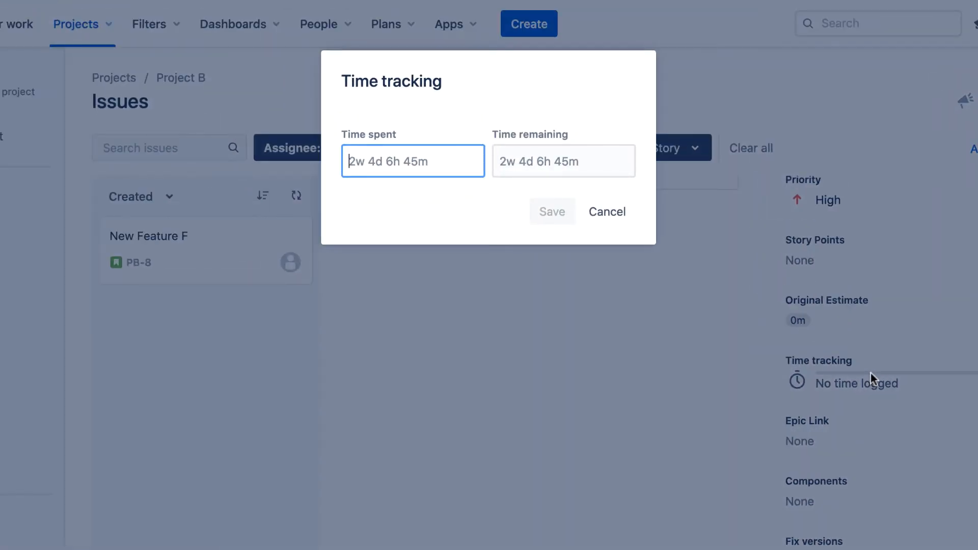
{"action": "type", "text": "20m"}
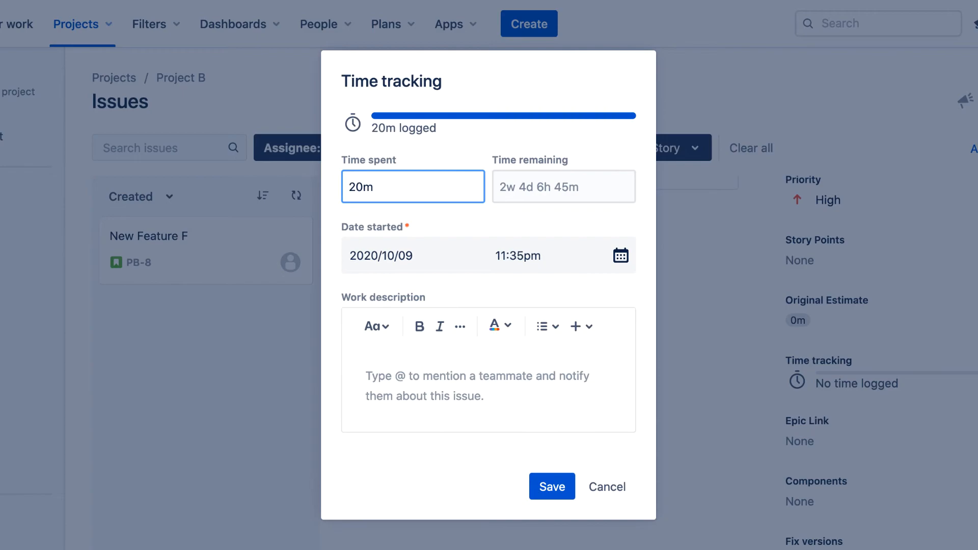
{"action": "left_click", "coordinate": [606, 487]}
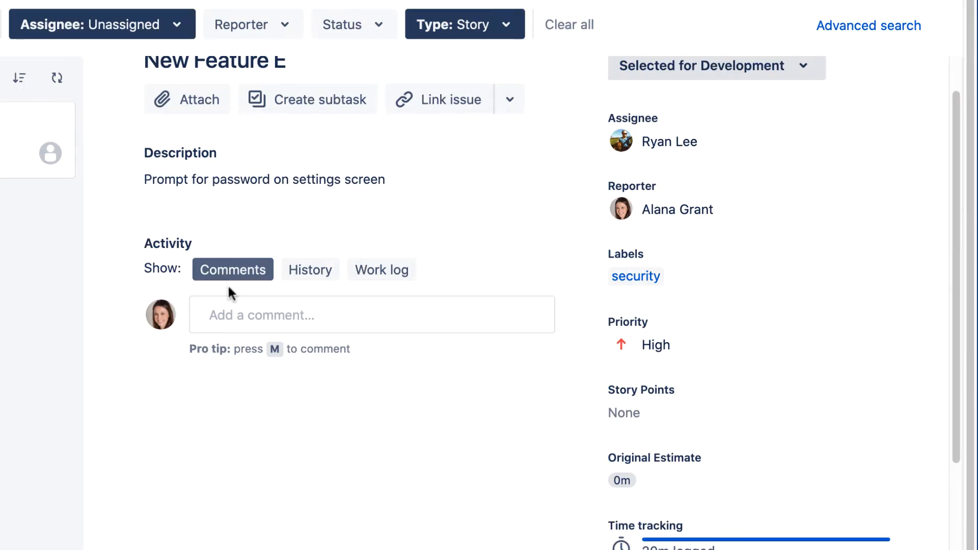
Post the comment "Need a link to the validation code" on New Feature E
{"action": "type", "text": "Need a link to the"}
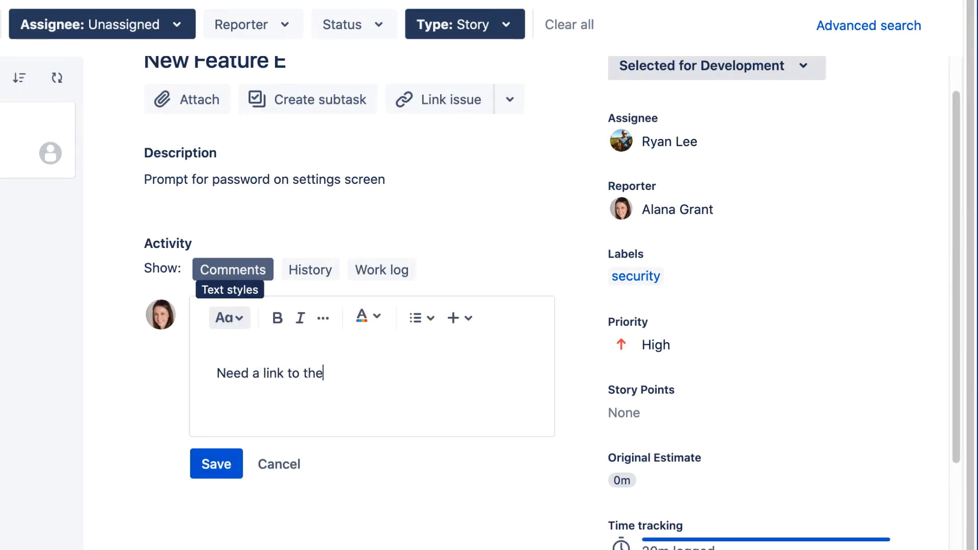
{"action": "left_click", "coordinate": [216, 463]}
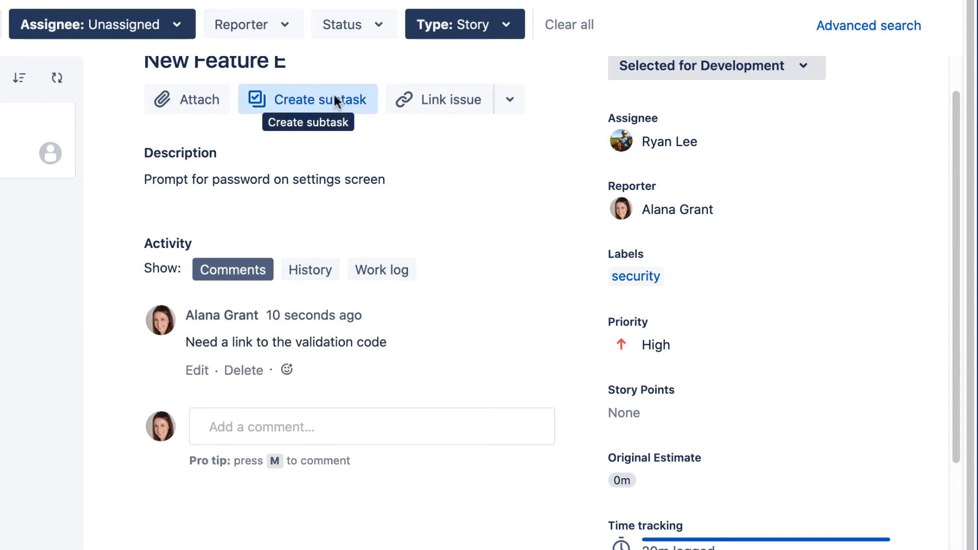
Create the subtask "Link to validation code" under New Feature E and return to the Kanban board
{"action": "left_click", "coordinate": [307, 99]}
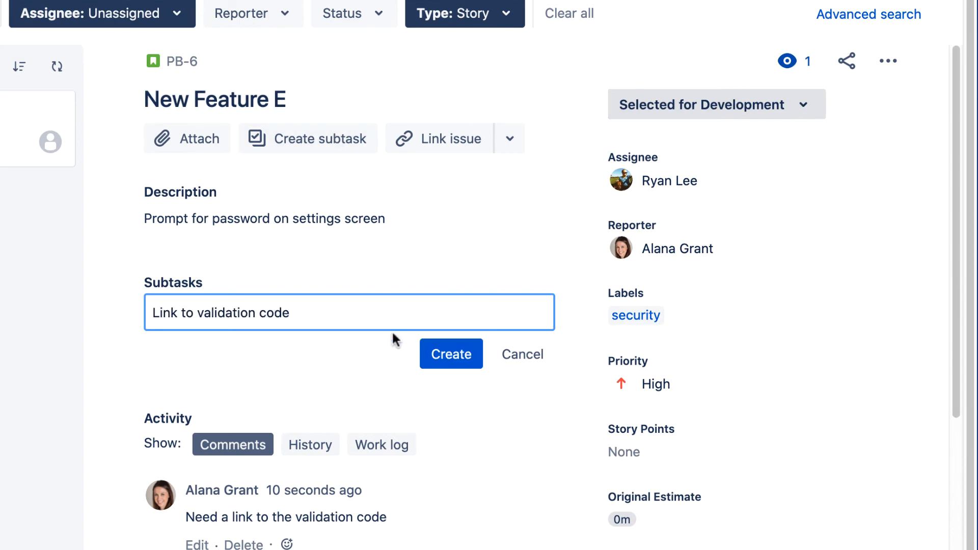
{"action": "left_click", "coordinate": [451, 353]}
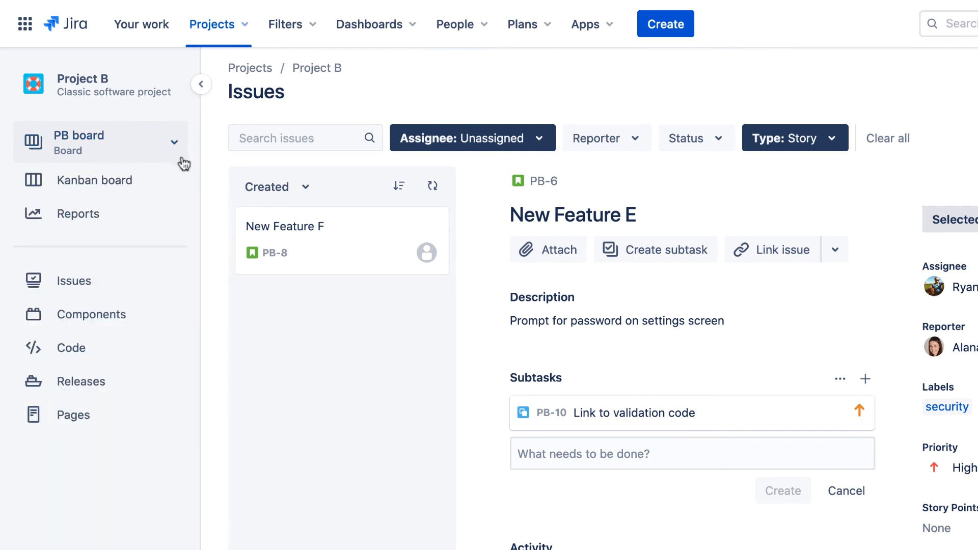
{"action": "left_click", "coordinate": [95, 181]}
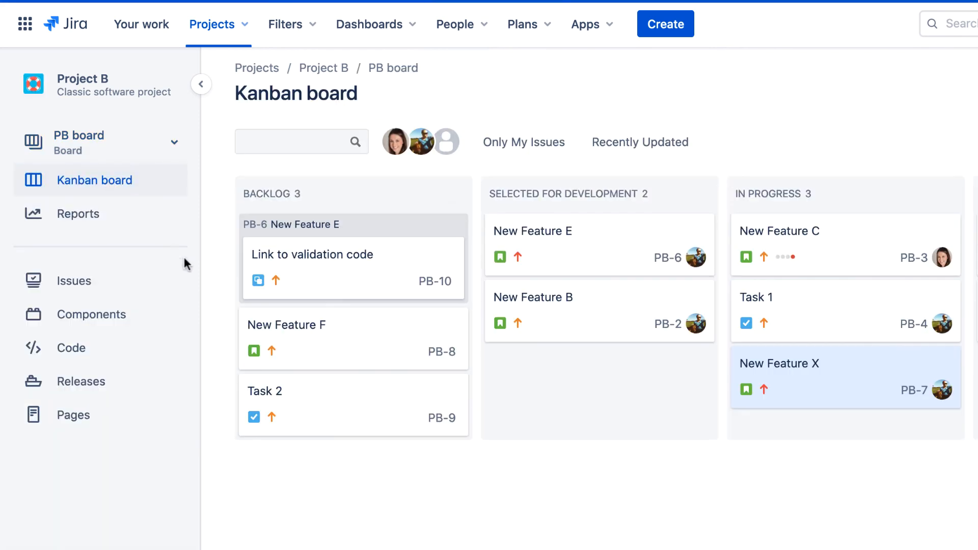